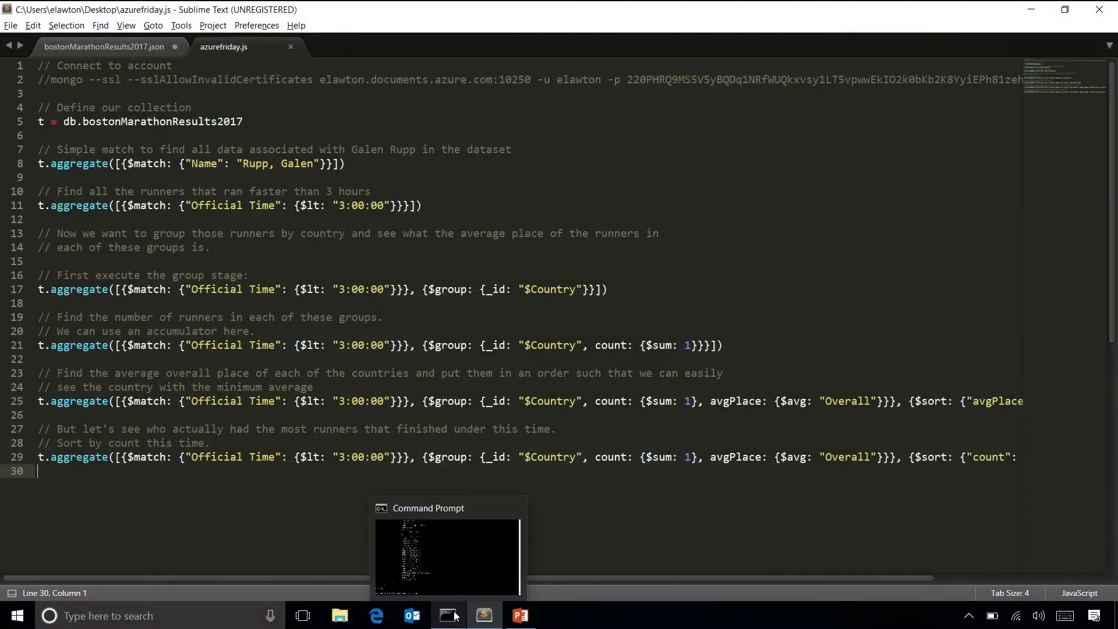
- Assign variable t to the db.bostonMarathonResults2017 collection in the mongo shell
{"action": "left_click", "coordinate": [448, 556]}
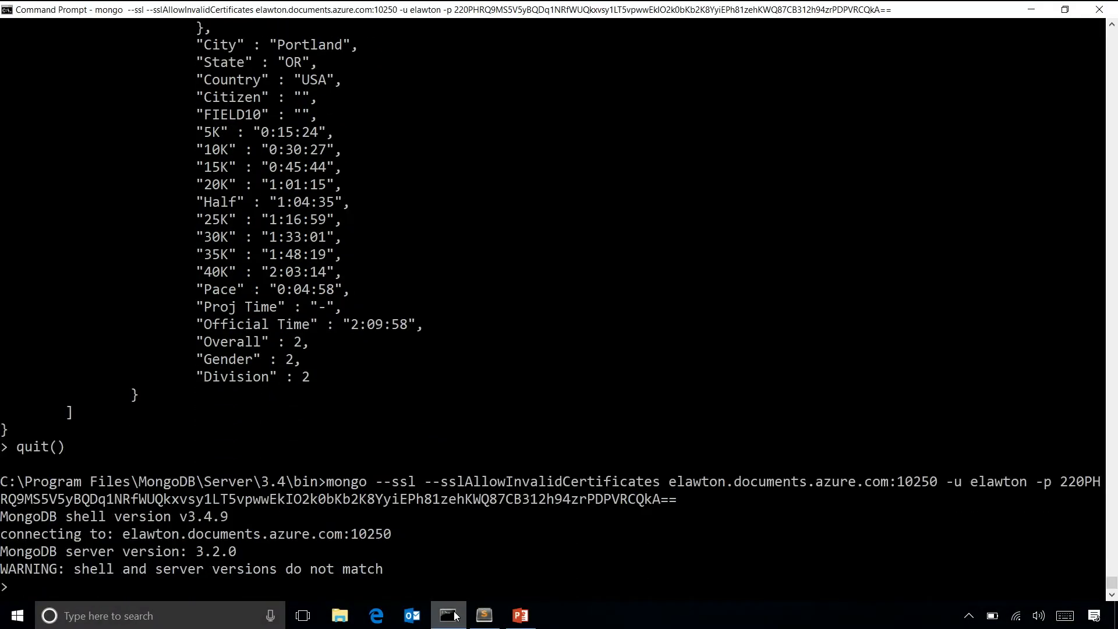
{"action": "type", "text": "t"}
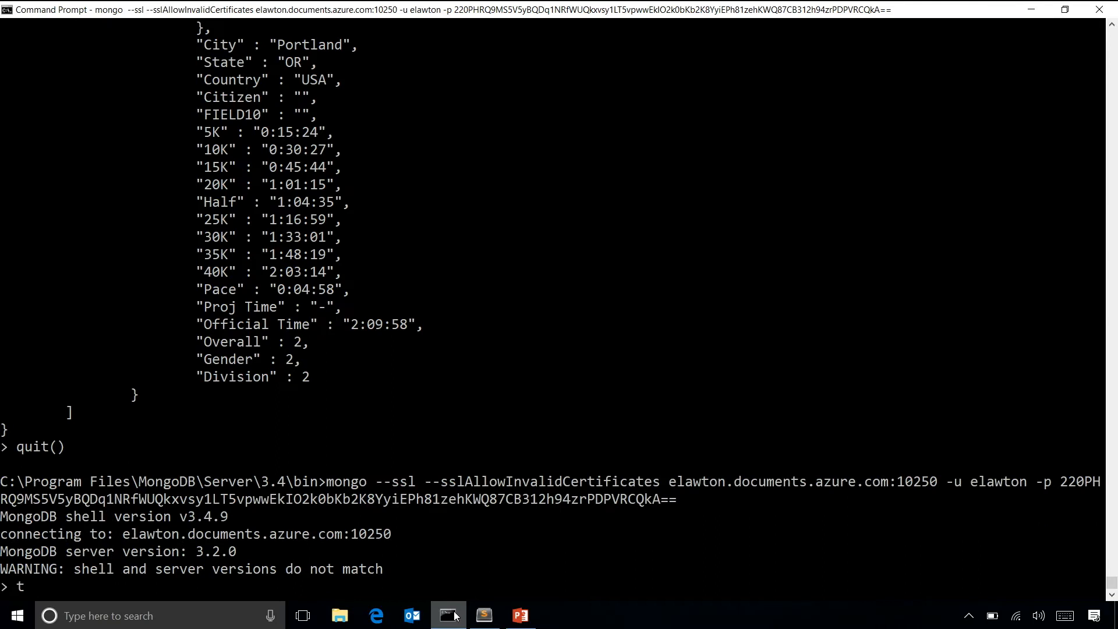
{"action": "type", "text": "= db."}
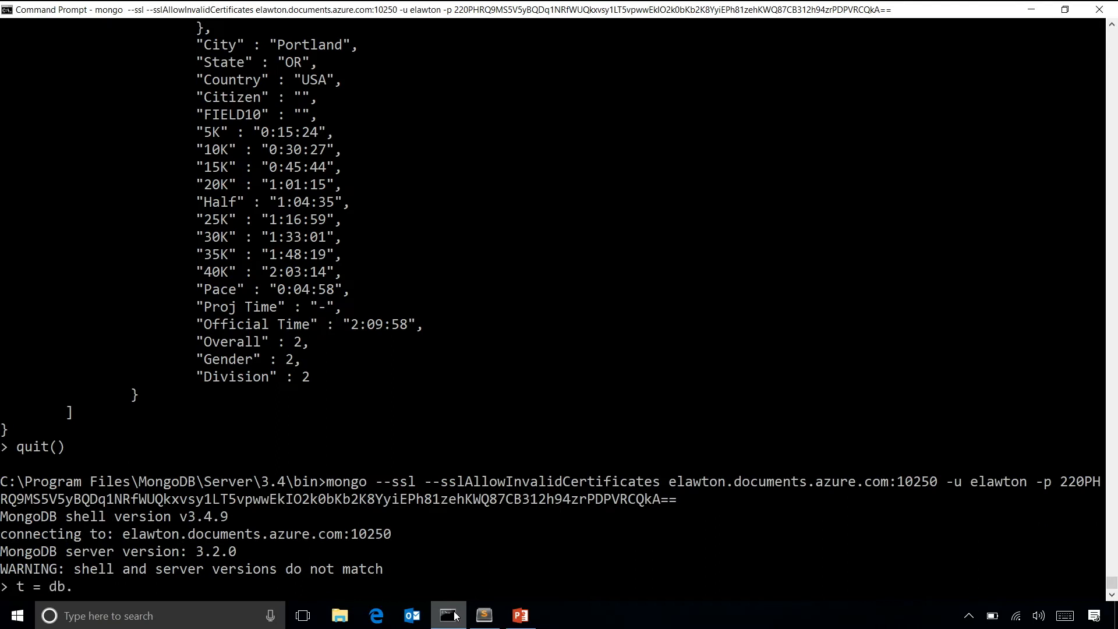
{"action": "type", "text": "bosn"}
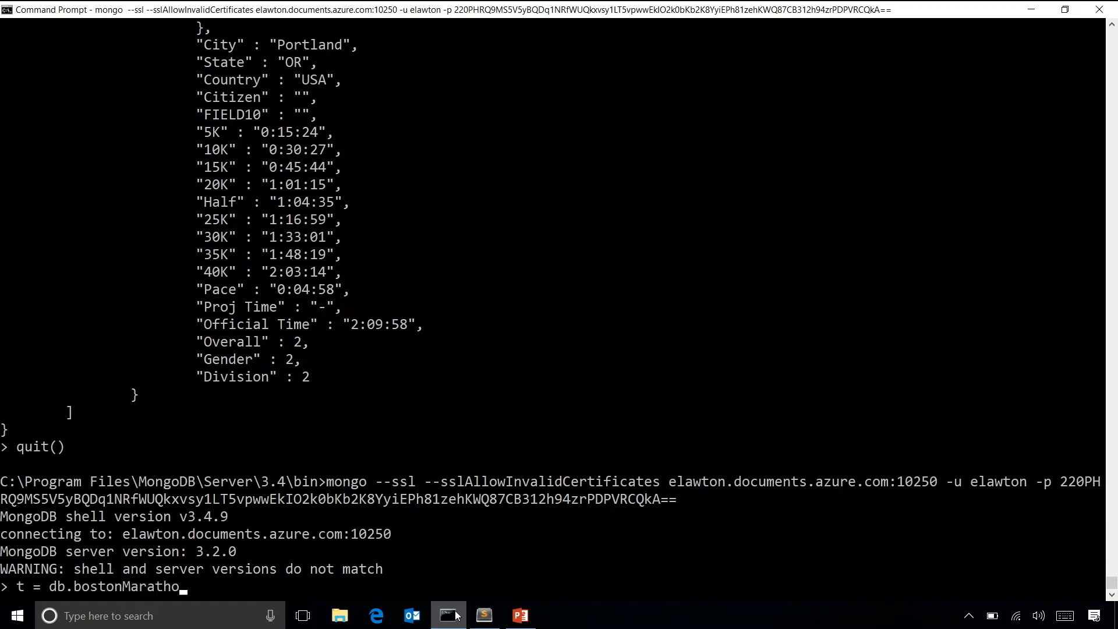
{"action": "type", "text": "nResults2017"}
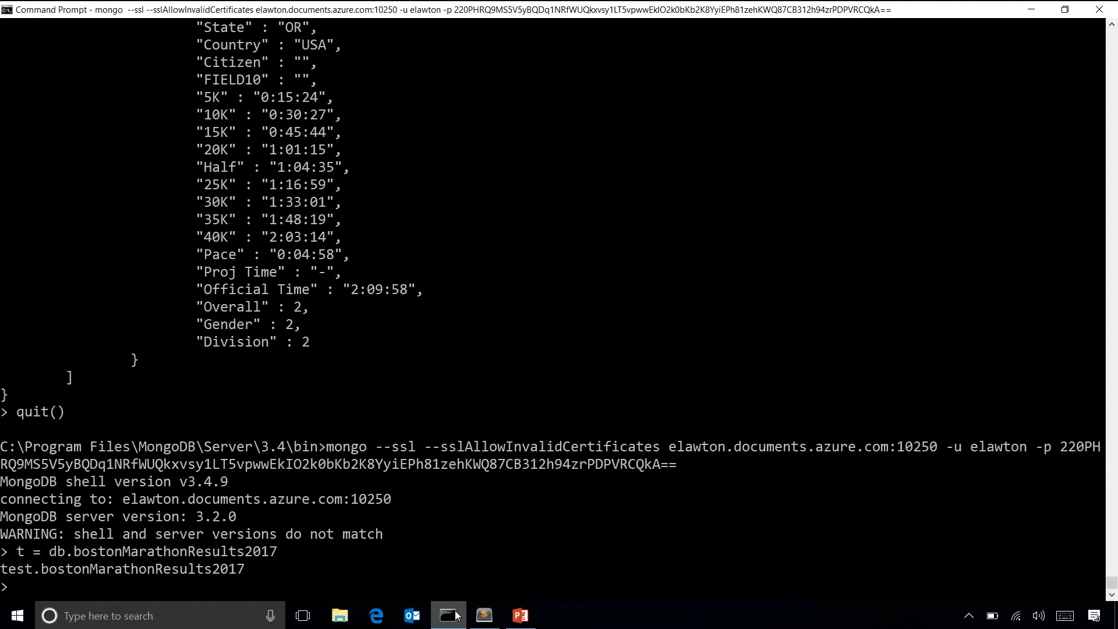
- Write t.aggregate with a $match stage for Name "Rupp, Galen", not yet run
{"action": "type", "text": "t"}
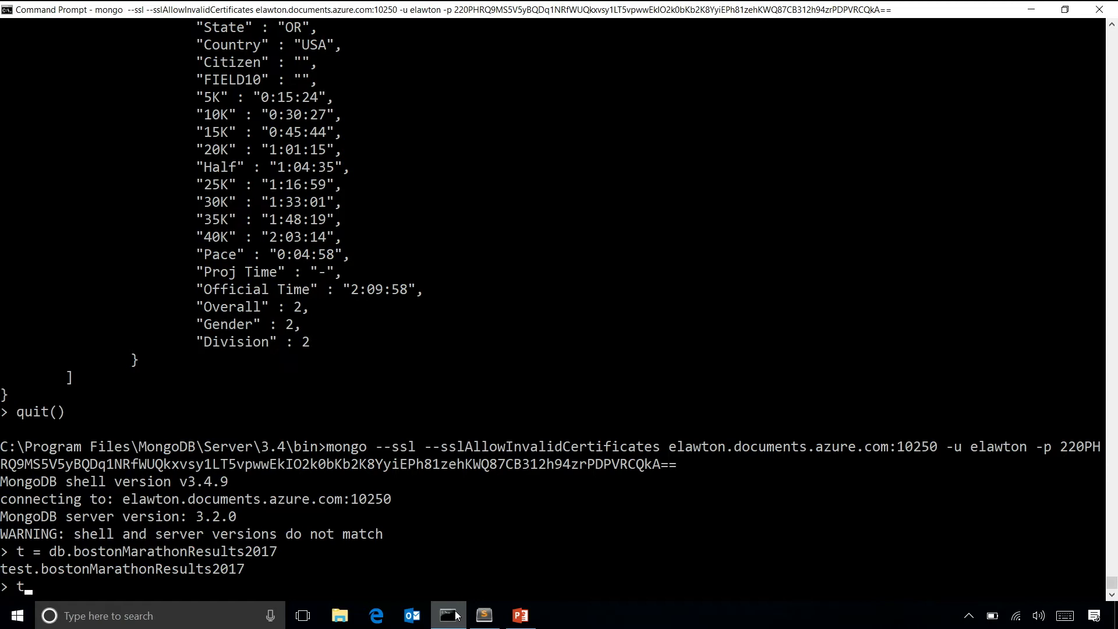
{"action": "type", "text": "a"}
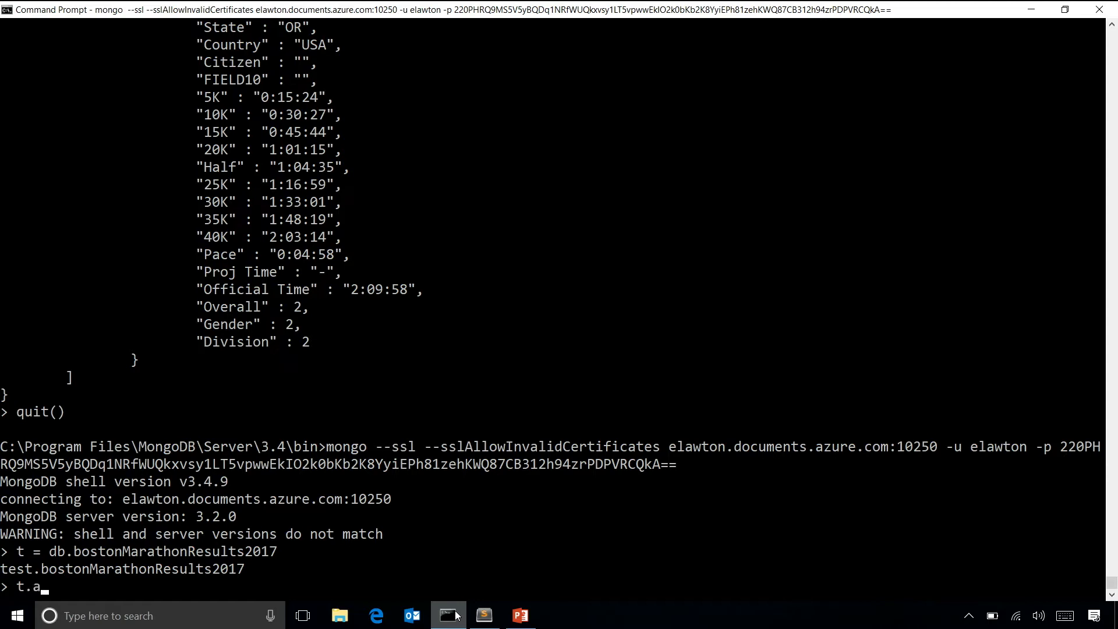
{"action": "type", "text": "ggre"}
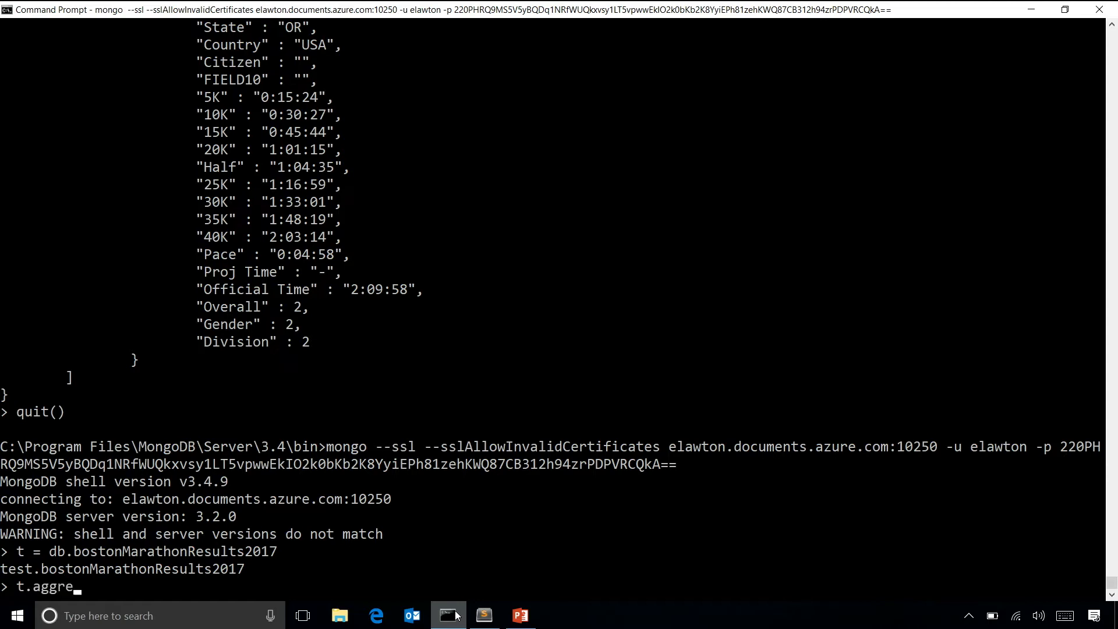
{"action": "type", "text": "gate("}
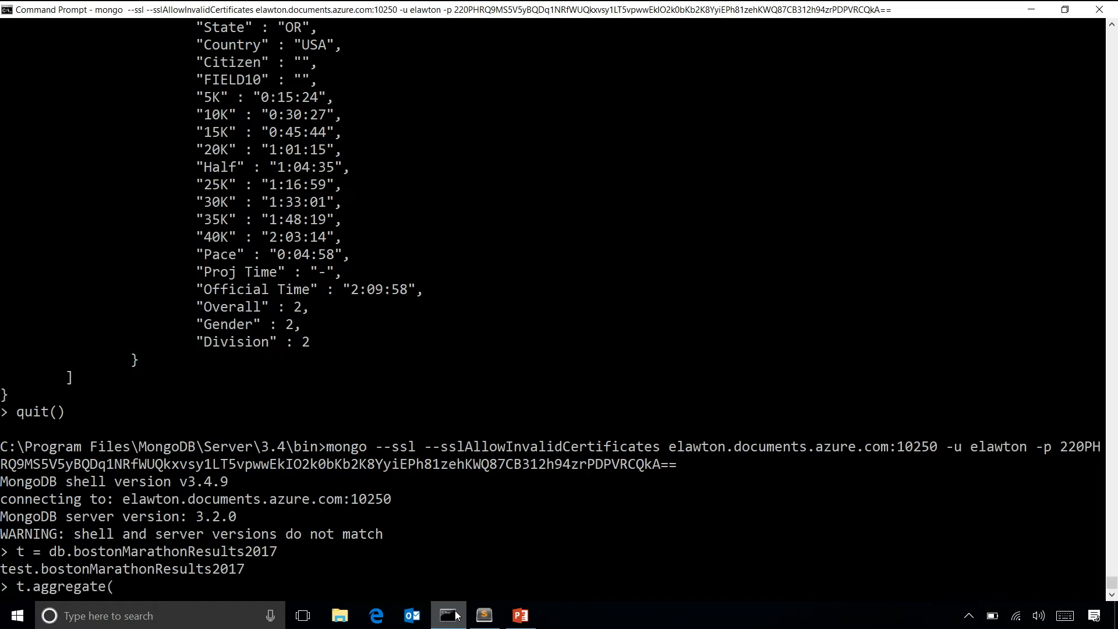
{"action": "type", "text": "["}
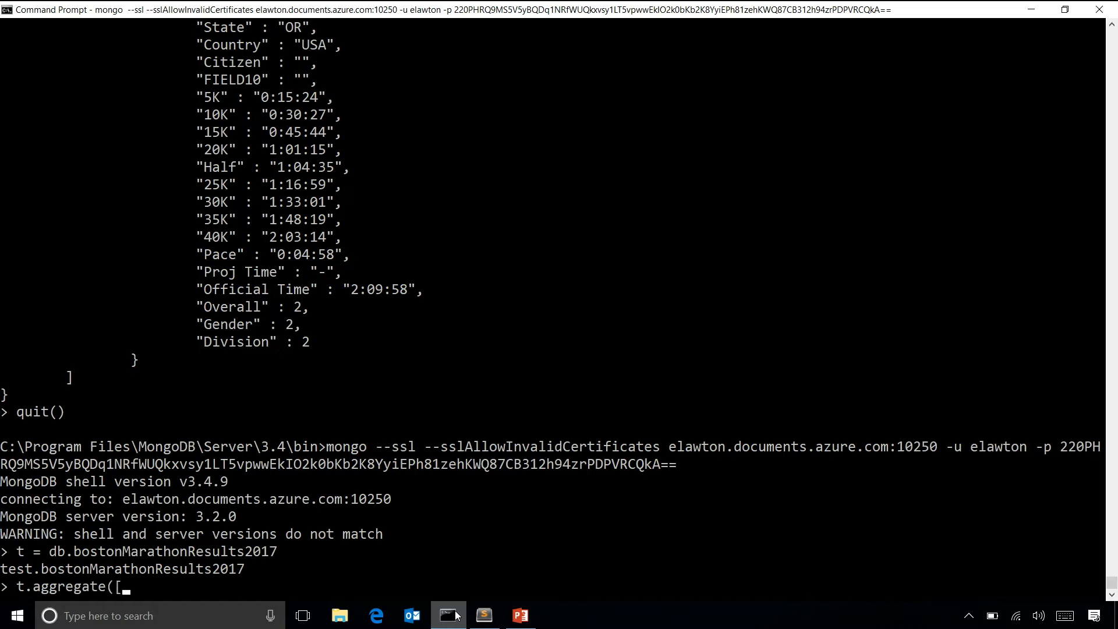
{"action": "type", "text": "{$match: {"}
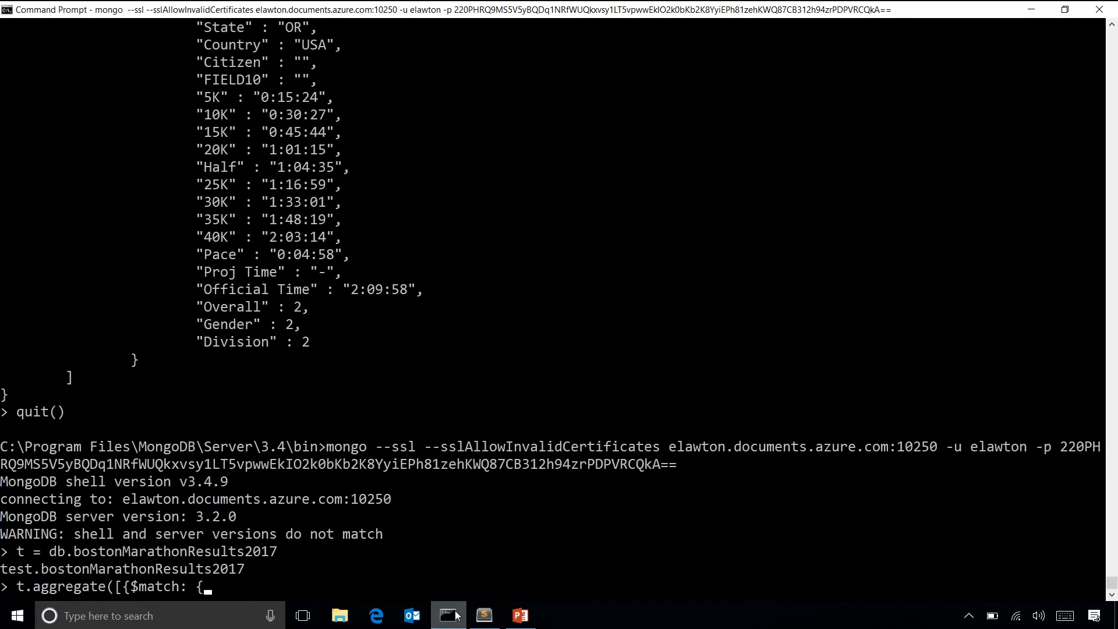
{"action": "type", "text": "\"Name\": \""}
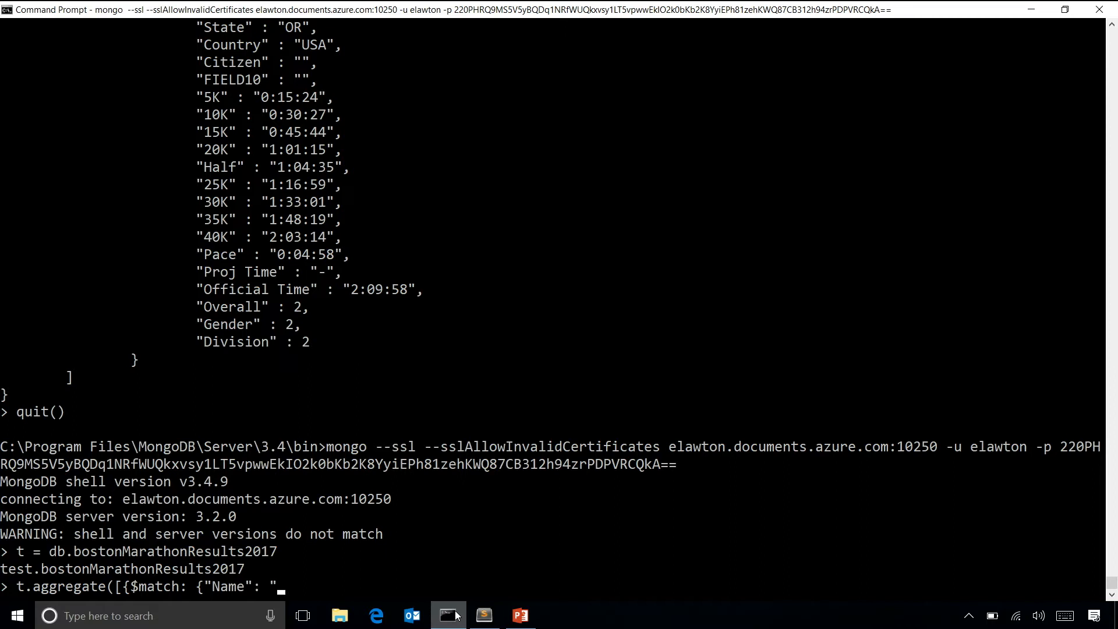
{"action": "type", "text": "R"}
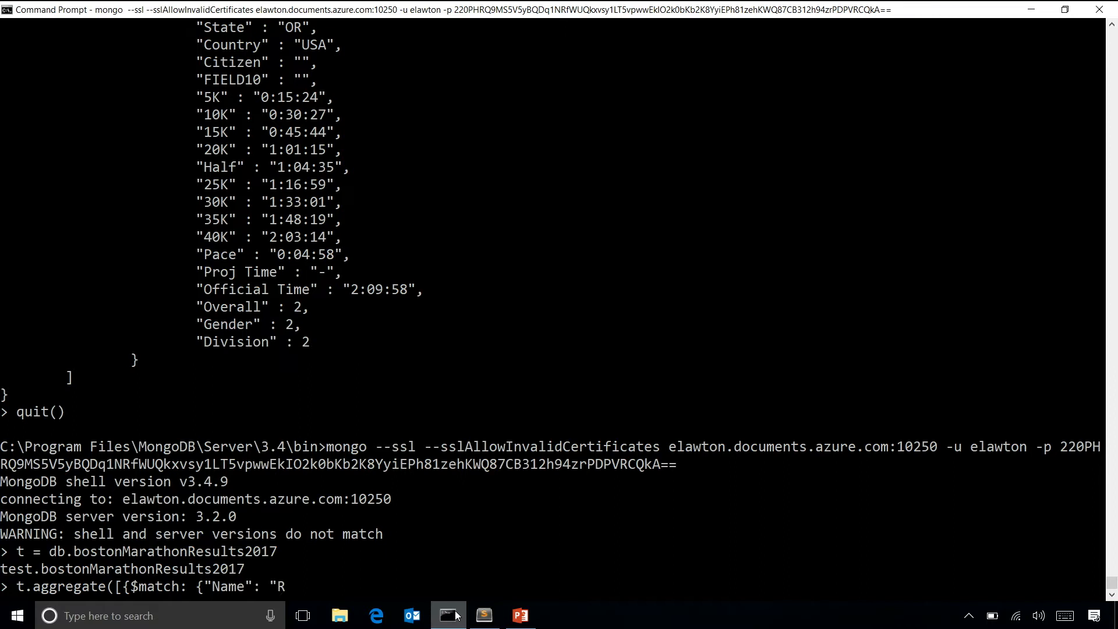
{"action": "type", "text": "upp, Galen"}
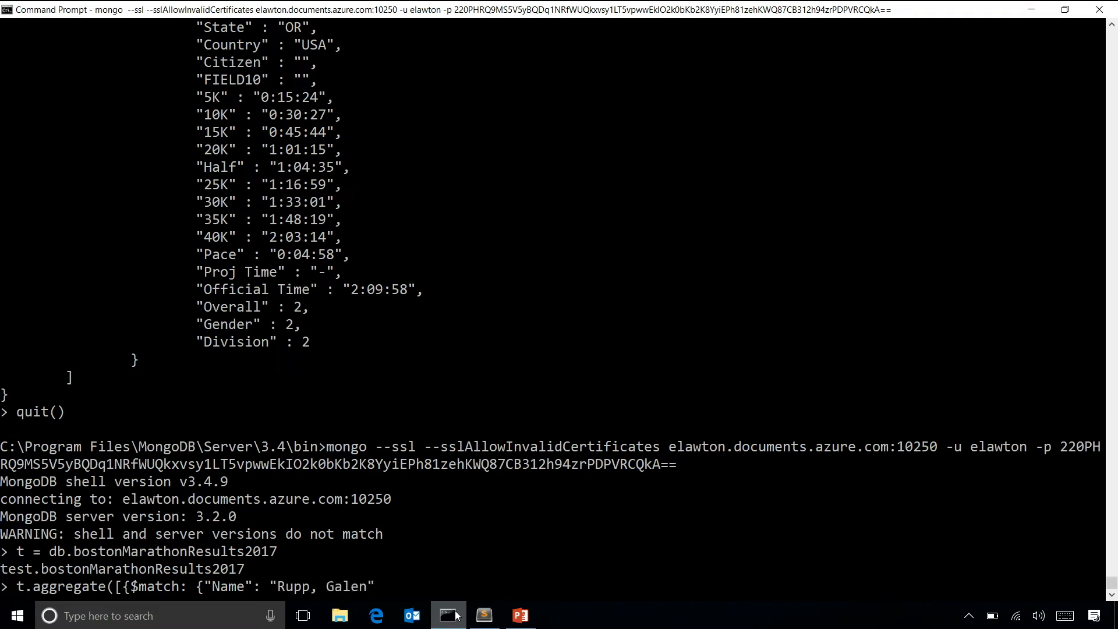
{"action": "type", "text": "}}])"}
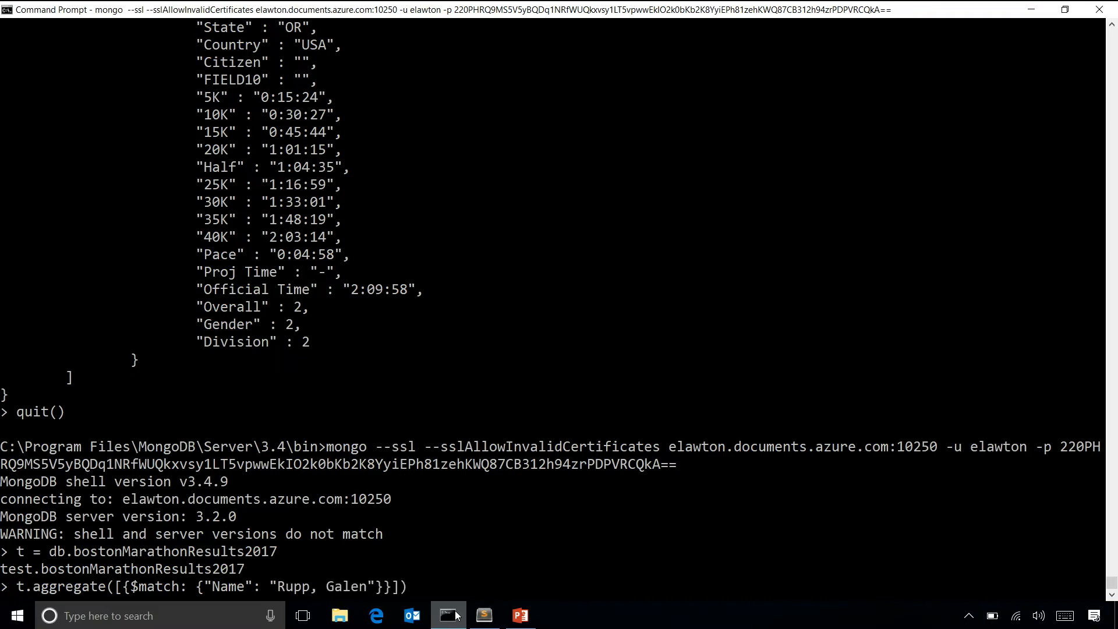
- Run the Rupp, Galen match, showing his 2:09:58 result, then return to the prepared queries file
{"action": "key", "text": "enter"}
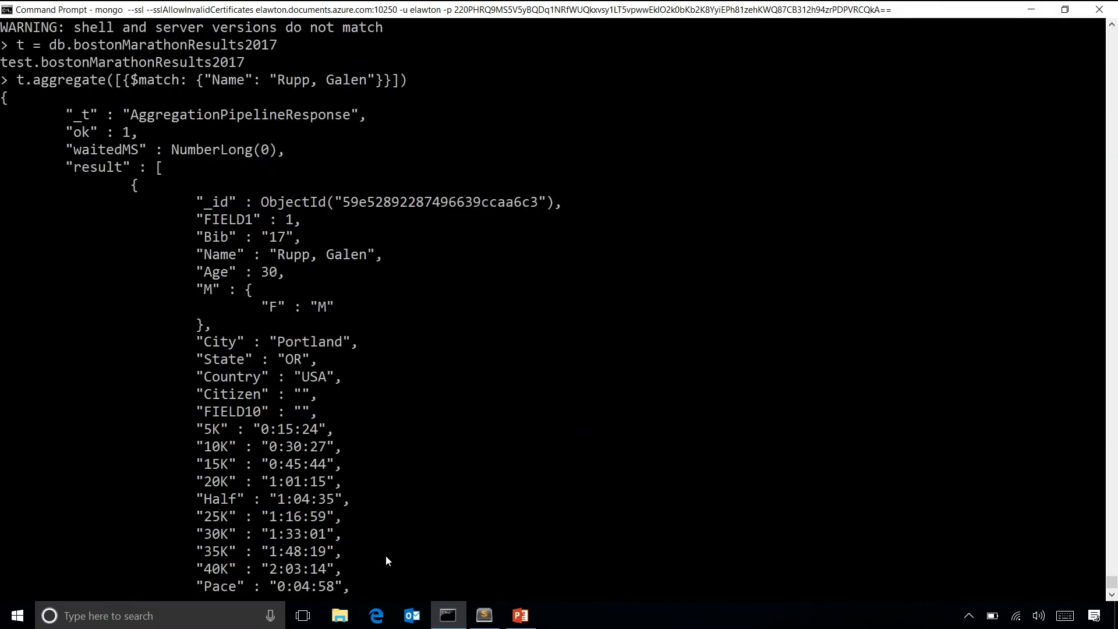
{"action": "scroll", "scroll_direction": "down", "scroll_amount": 3}
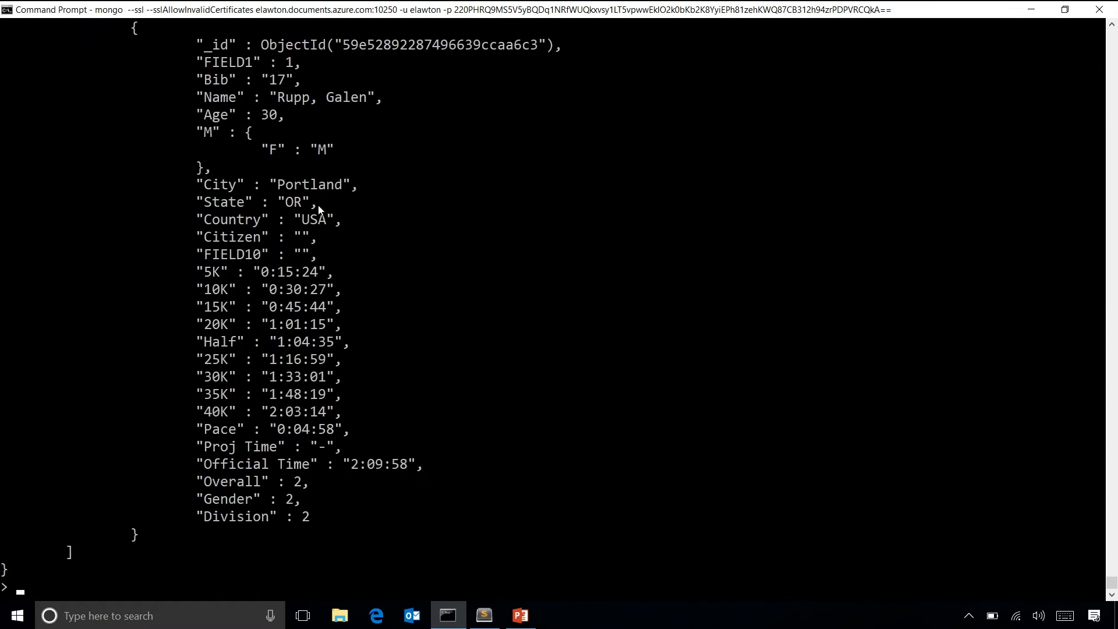
{"action": "mouse_move", "coordinate": [349, 471]}
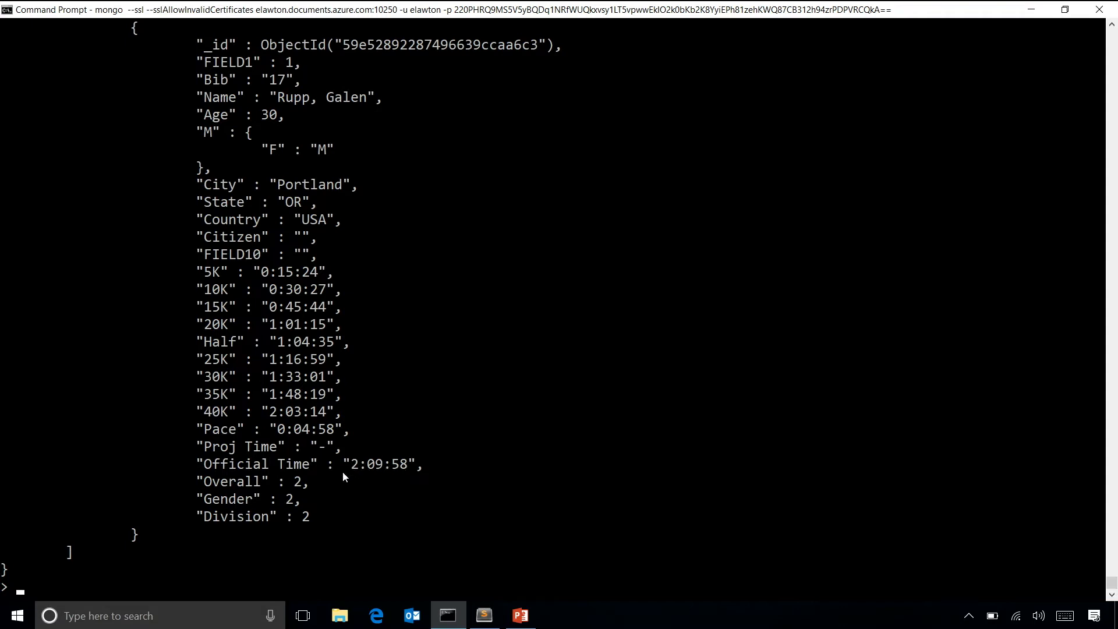
{"action": "mouse_move", "coordinate": [299, 487]}
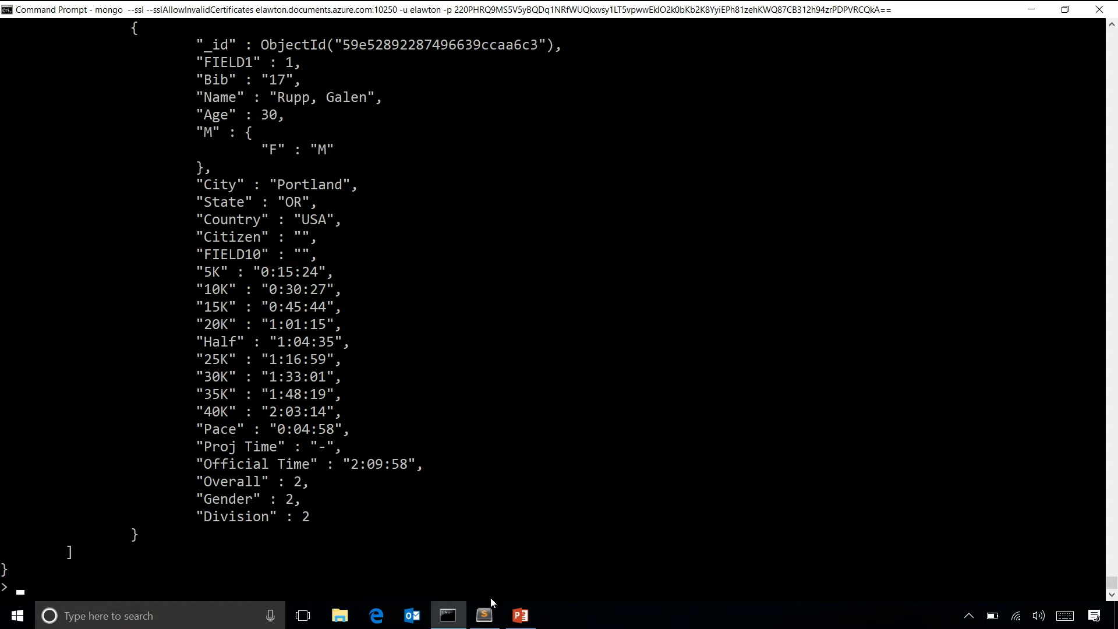
{"action": "left_click", "coordinate": [483, 615]}
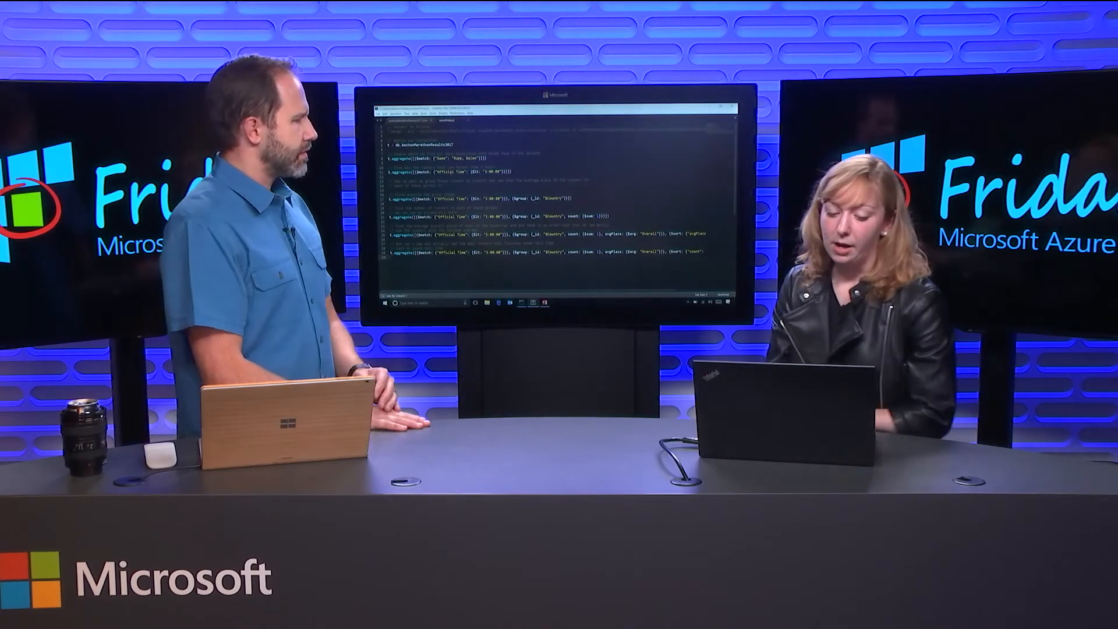
{"action": "left_click", "coordinate": [484, 615]}
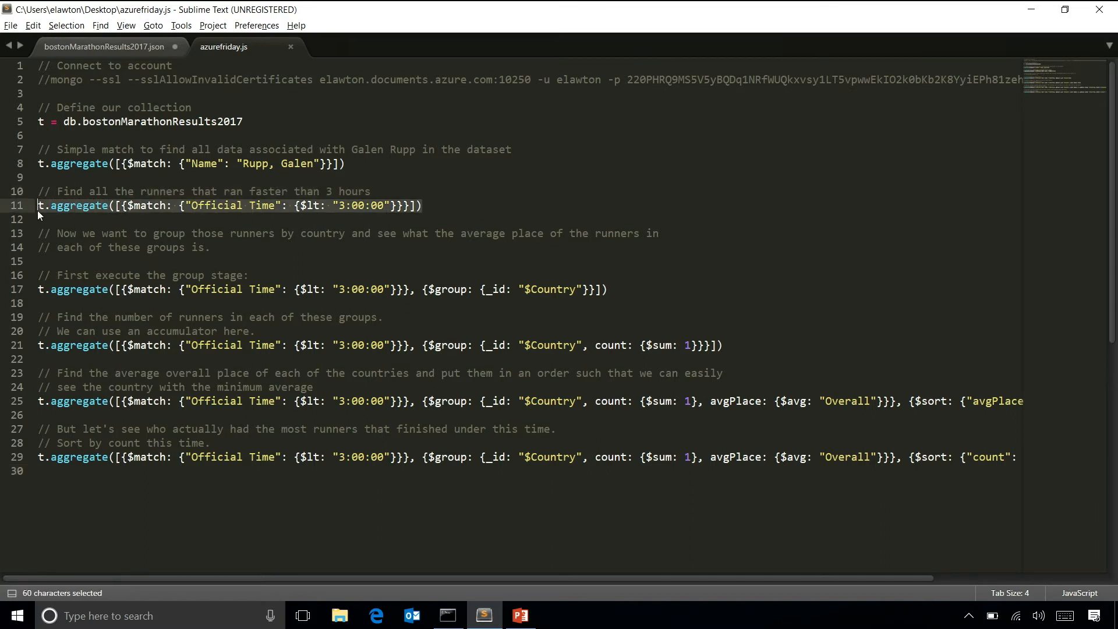
- Copy the Official Time under 3:00:00 match query and return to the saved script
{"action": "key", "text": "ctrl+c"}
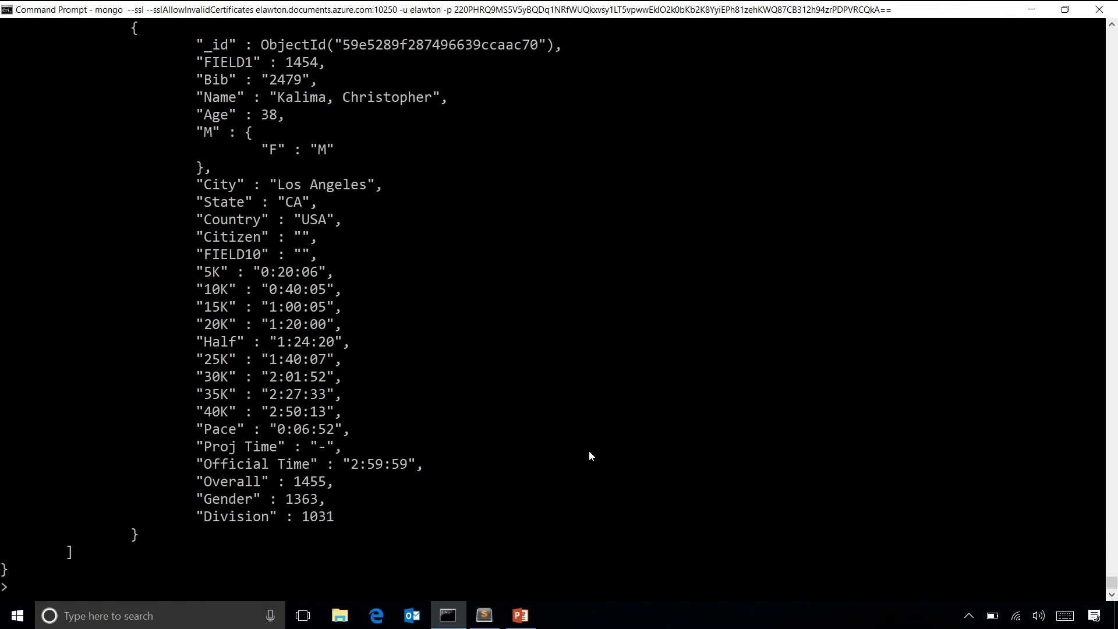
{"action": "mouse_move", "coordinate": [506, 561]}
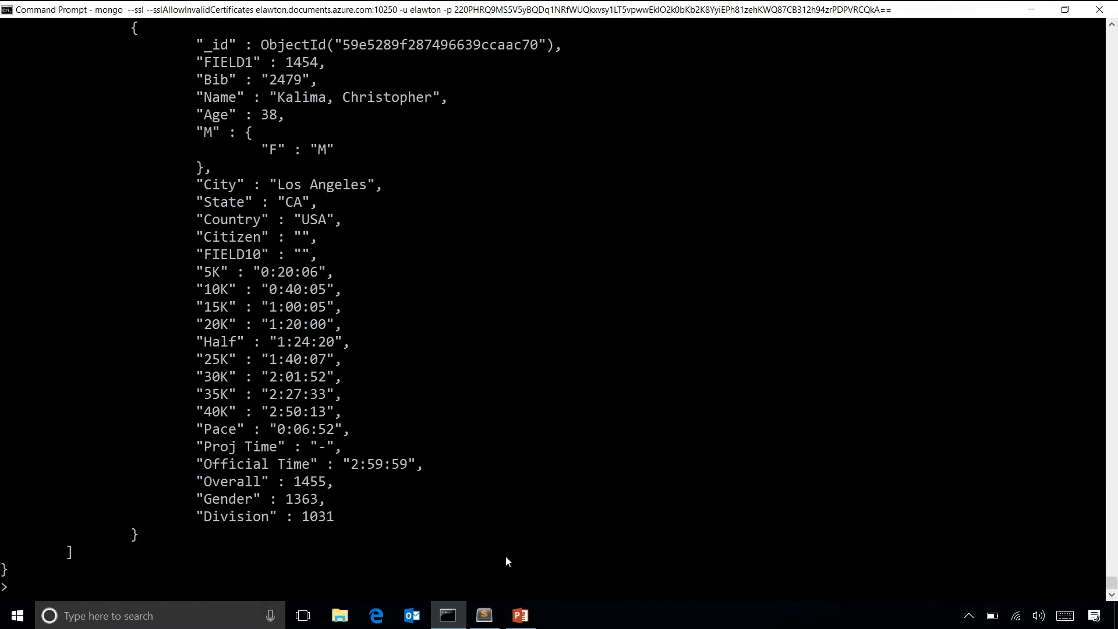
{"action": "mouse_move", "coordinate": [464, 326]}
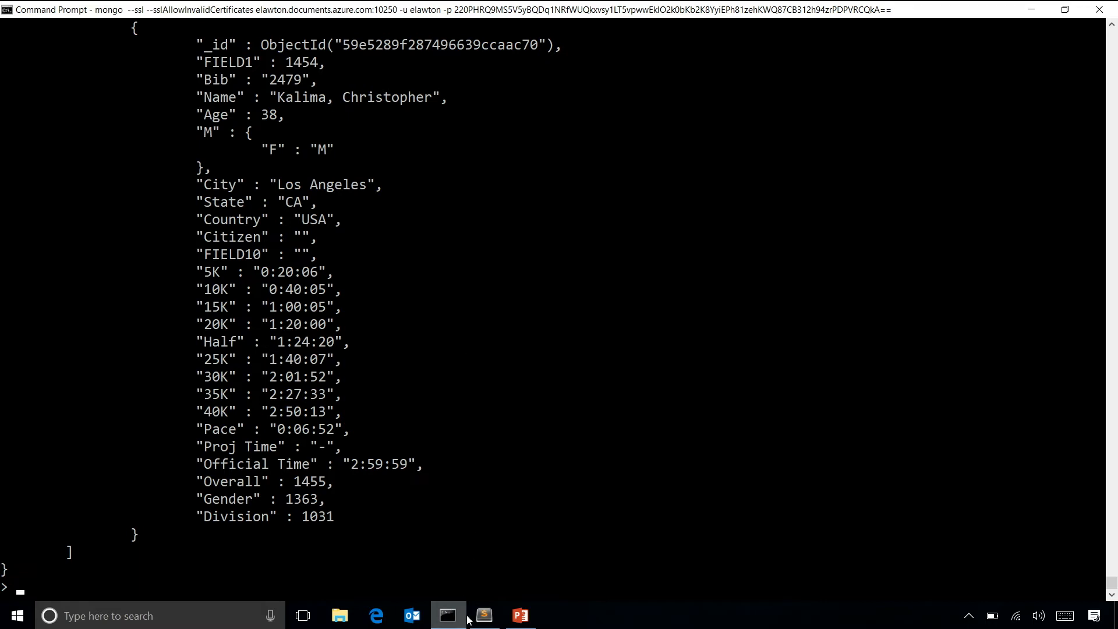
{"action": "left_click", "coordinate": [484, 615]}
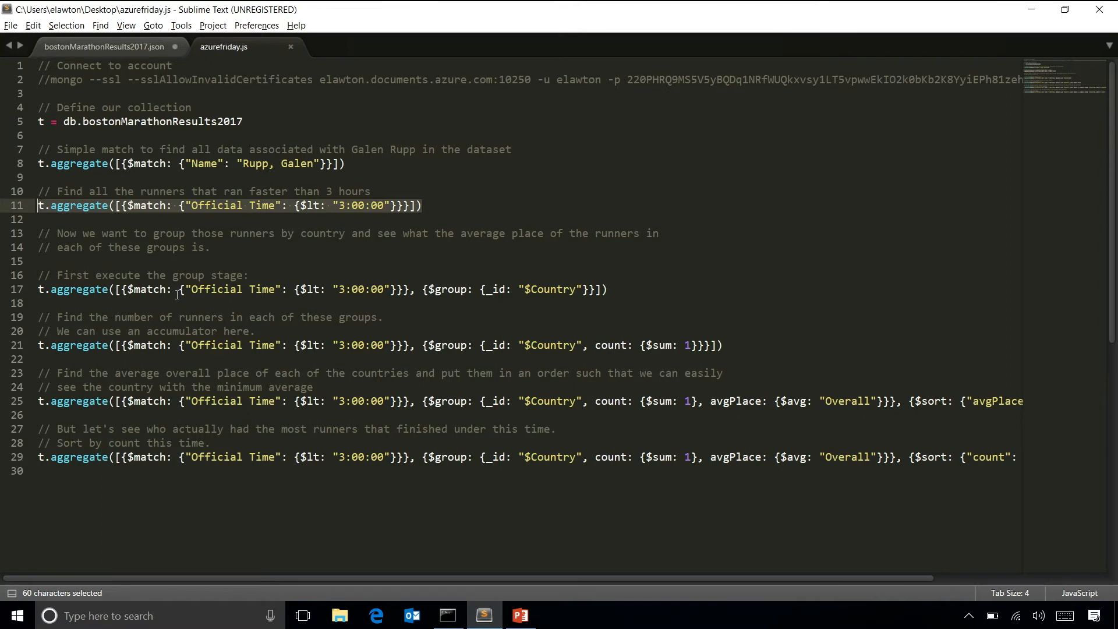
{"action": "mouse_move", "coordinate": [252, 295]}
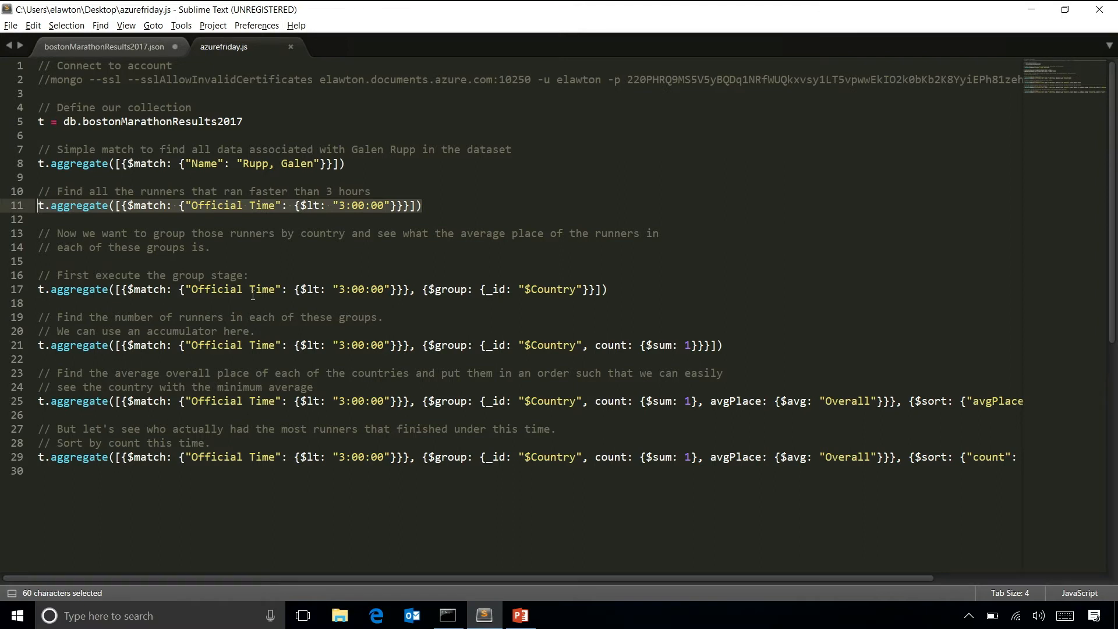
- Select the $group-by-country query for the shell run, then return to the script
{"action": "double_click", "coordinate": [261, 289]}
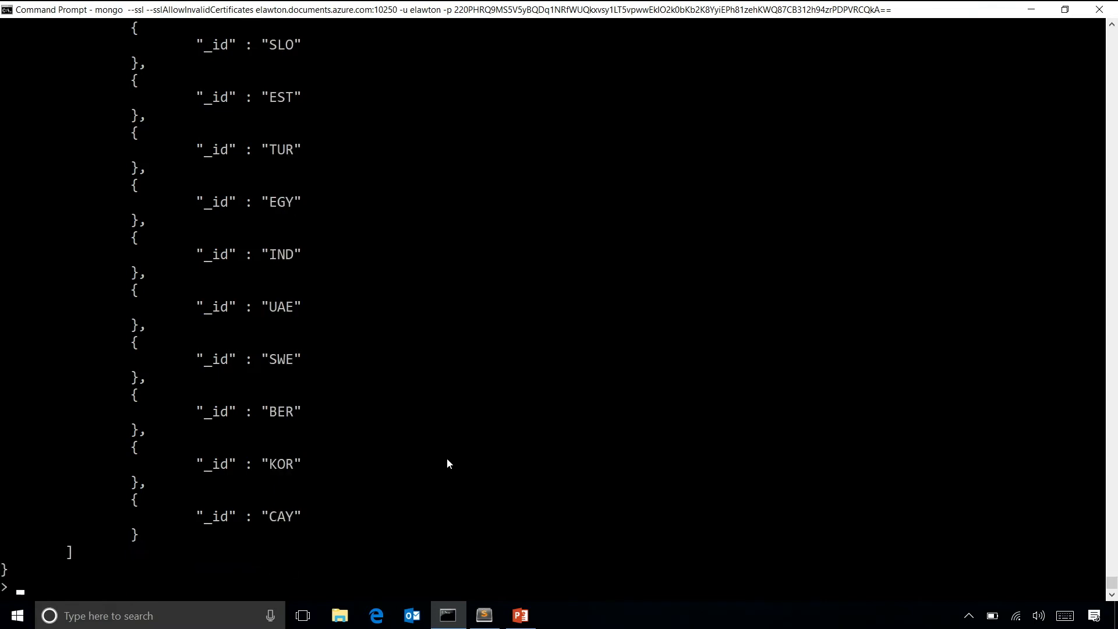
{"action": "mouse_move", "coordinate": [453, 488]}
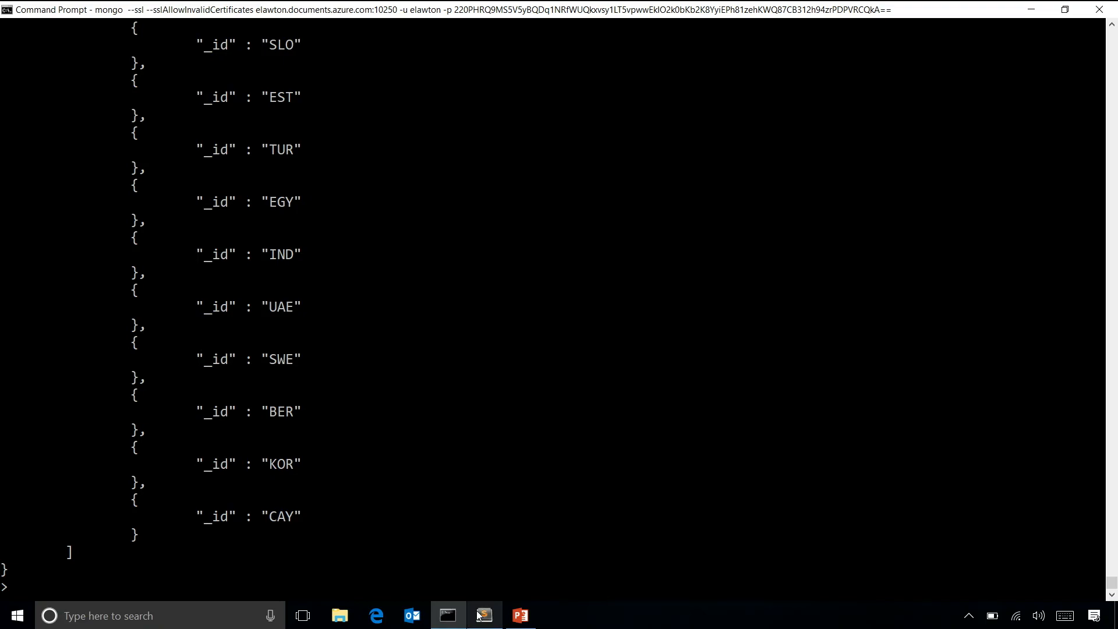
{"action": "left_click", "coordinate": [485, 615]}
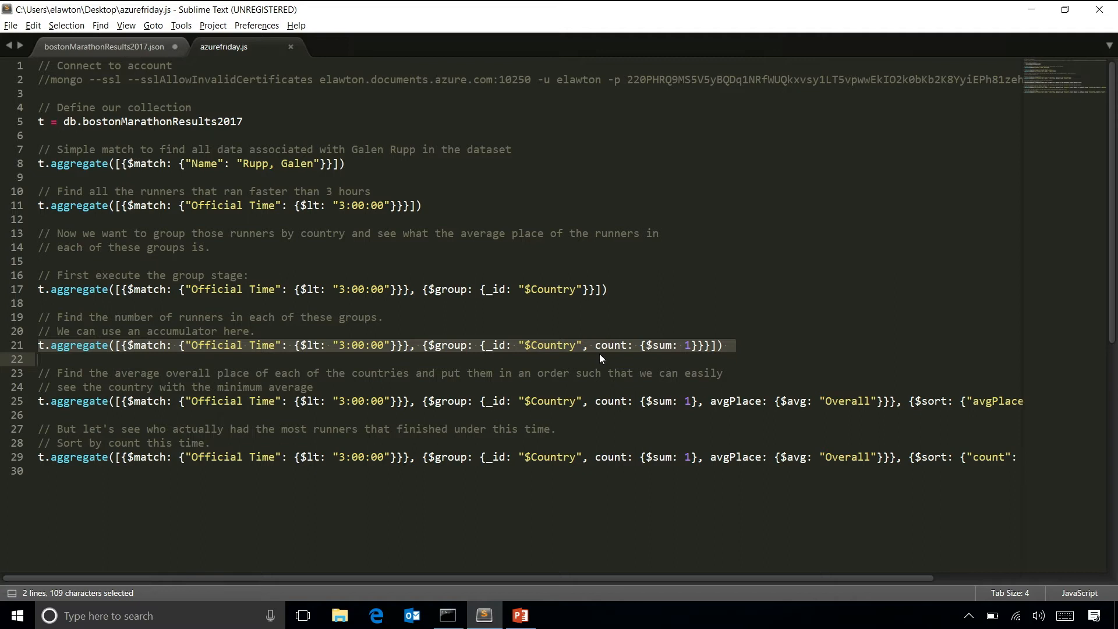
- Run the sub-3:00:00 $group by $Country count query and review per-country counts
{"action": "key", "text": "ctrl+c"}
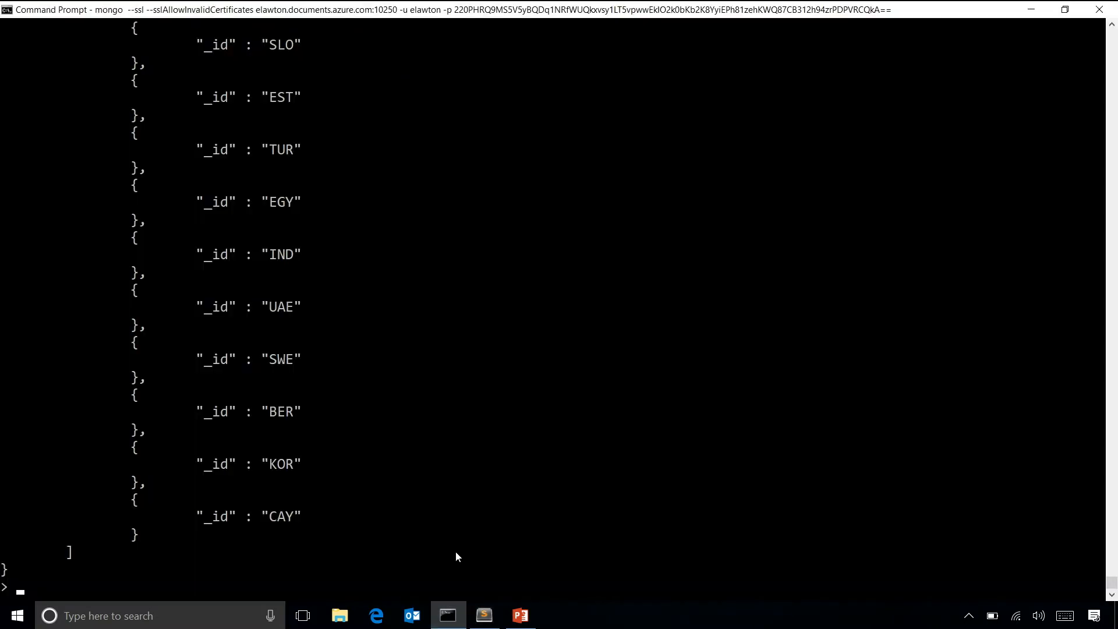
{"action": "mouse_move", "coordinate": [450, 541]}
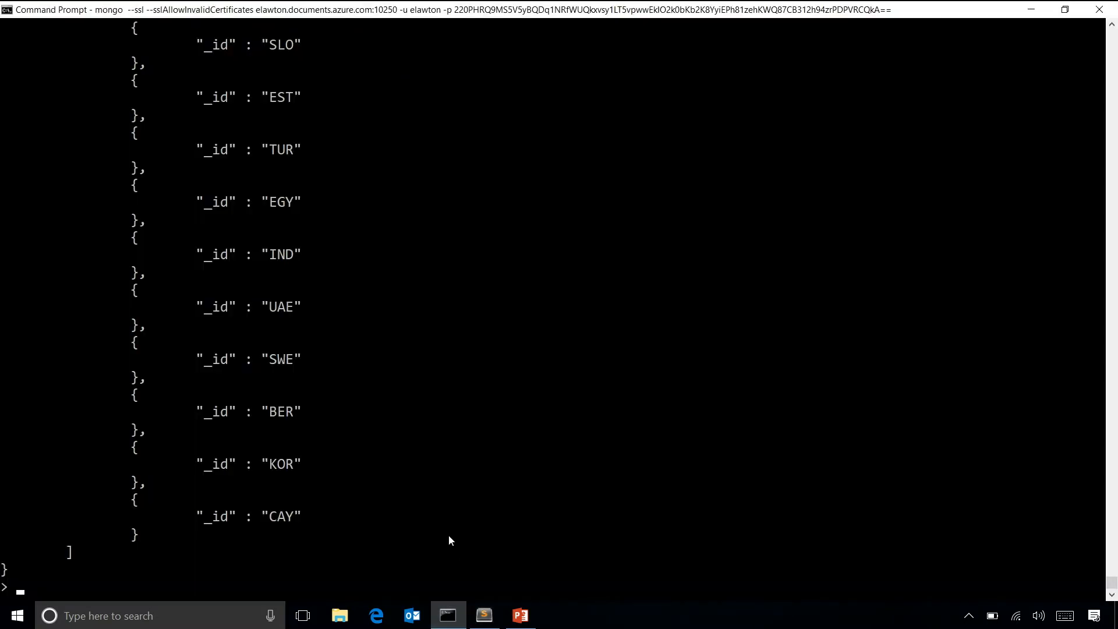
{"action": "type", "text": "t.aggregate([{$match: {\"Official Time\": {$lt: \"3:00:00\"}}}, {$group: {_id: \"$Country\", count: {$sum: 1}}}])"}
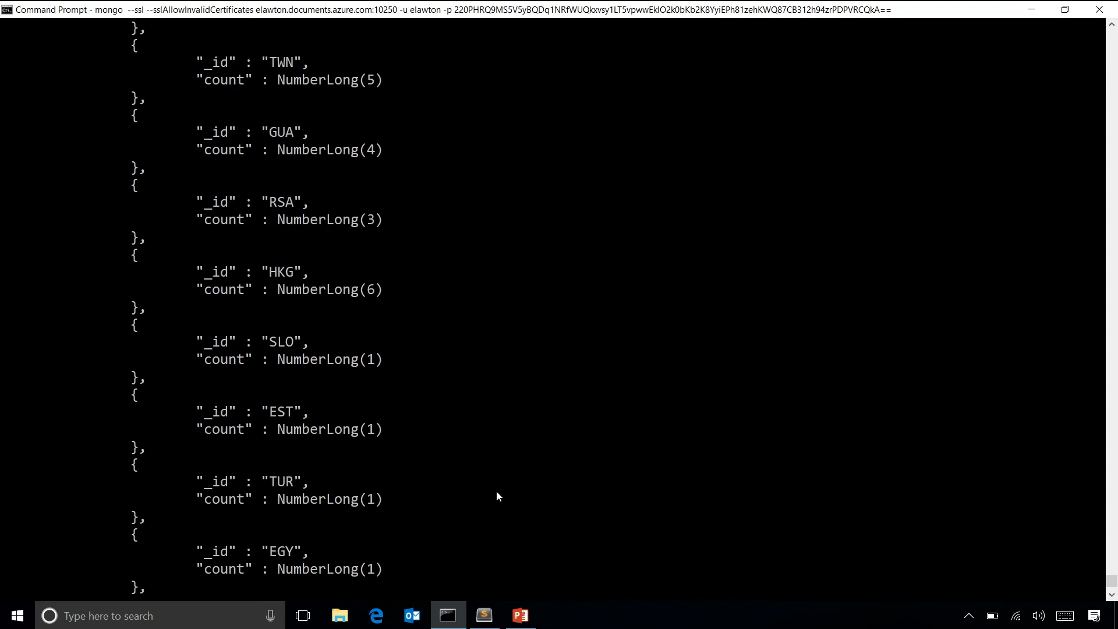
{"action": "scroll", "scroll_direction": "down", "scroll_amount": 3}
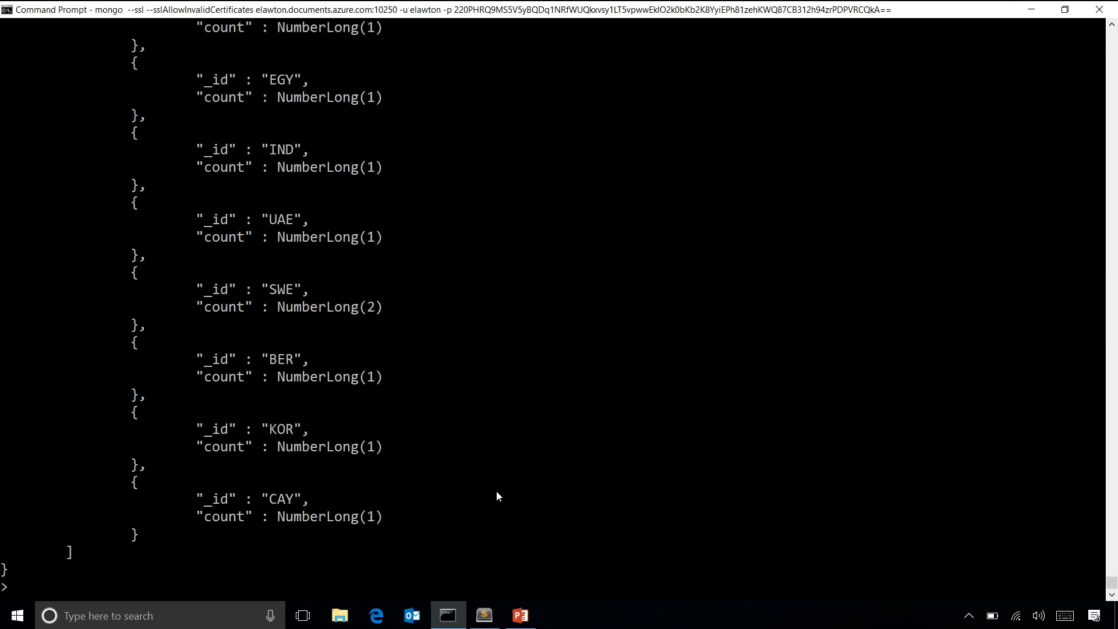
{"action": "scroll", "scroll_direction": "down", "scroll_amount": 3}
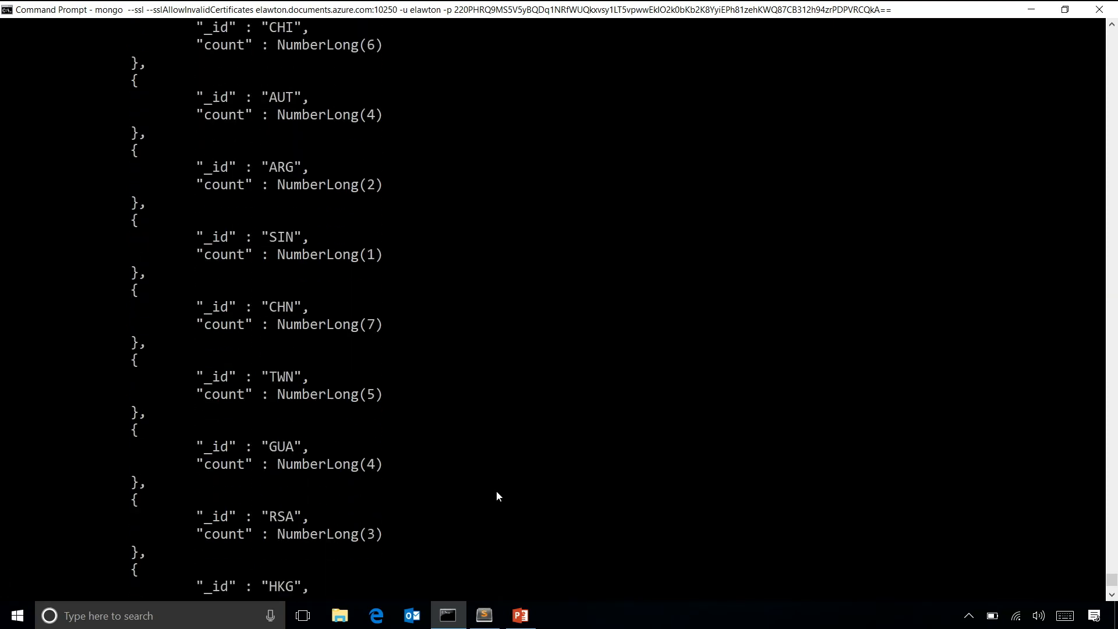
{"action": "scroll", "scroll_direction": "down", "scroll_amount": 3}
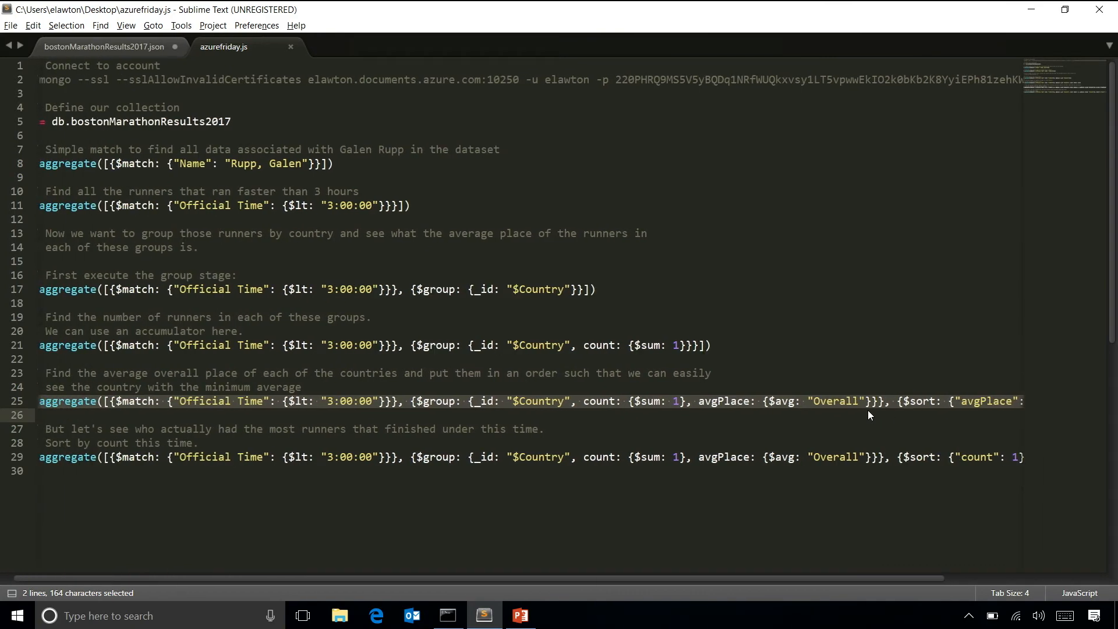
- Run the count-sorted country count and average place query, then bring up the Aggregation Pipeline slides
{"action": "left_click", "coordinate": [447, 615]}
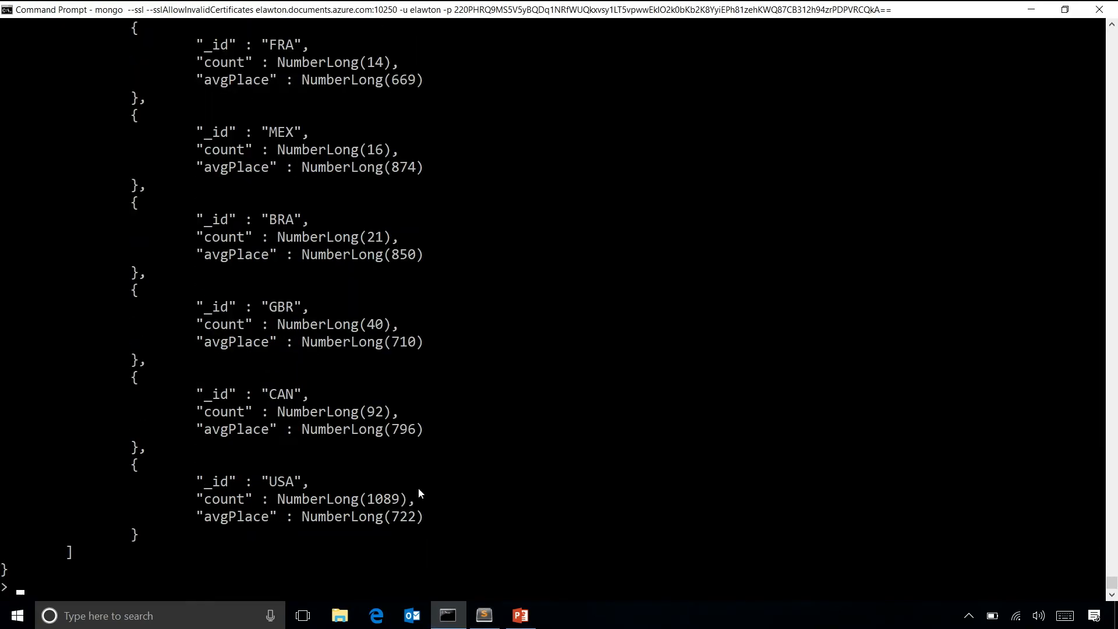
{"action": "mouse_move", "coordinate": [343, 490]}
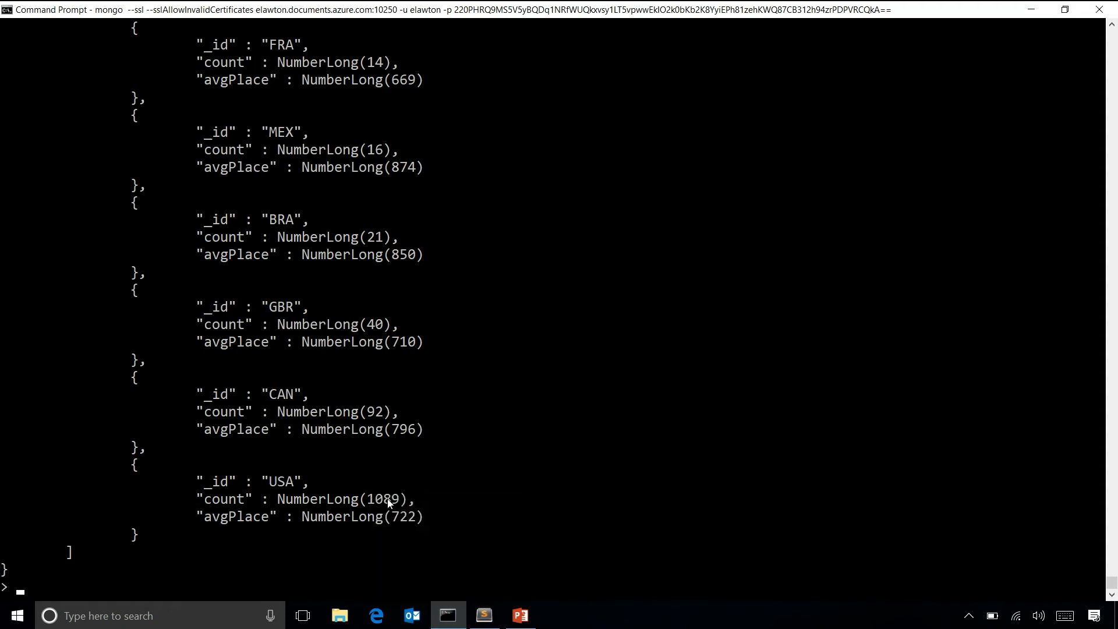
{"action": "mouse_move", "coordinate": [376, 421]}
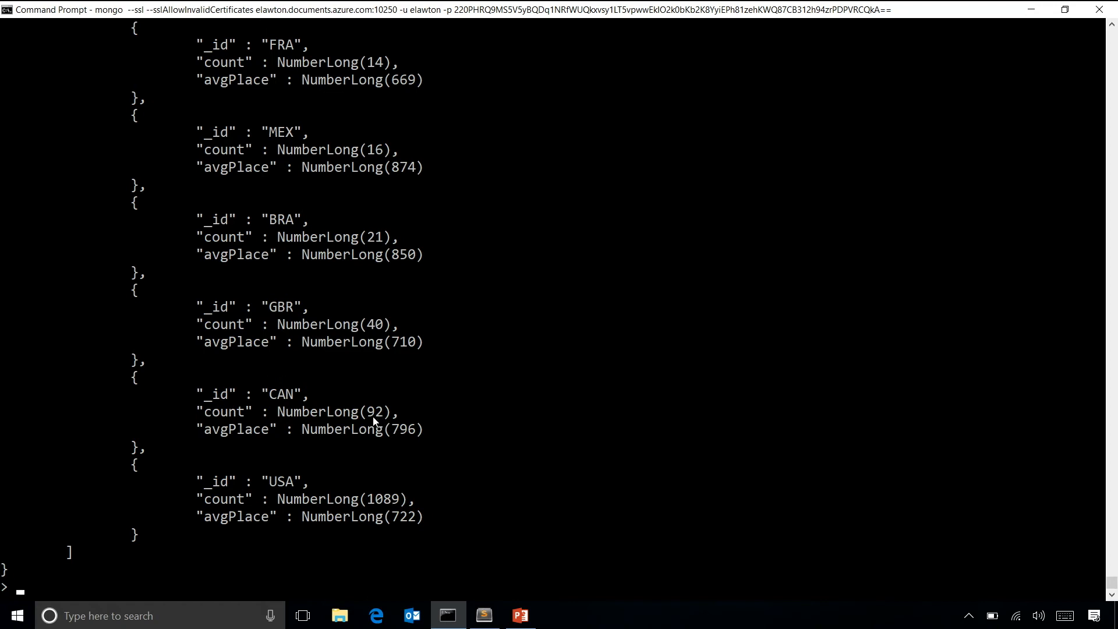
{"action": "mouse_move", "coordinate": [350, 414]}
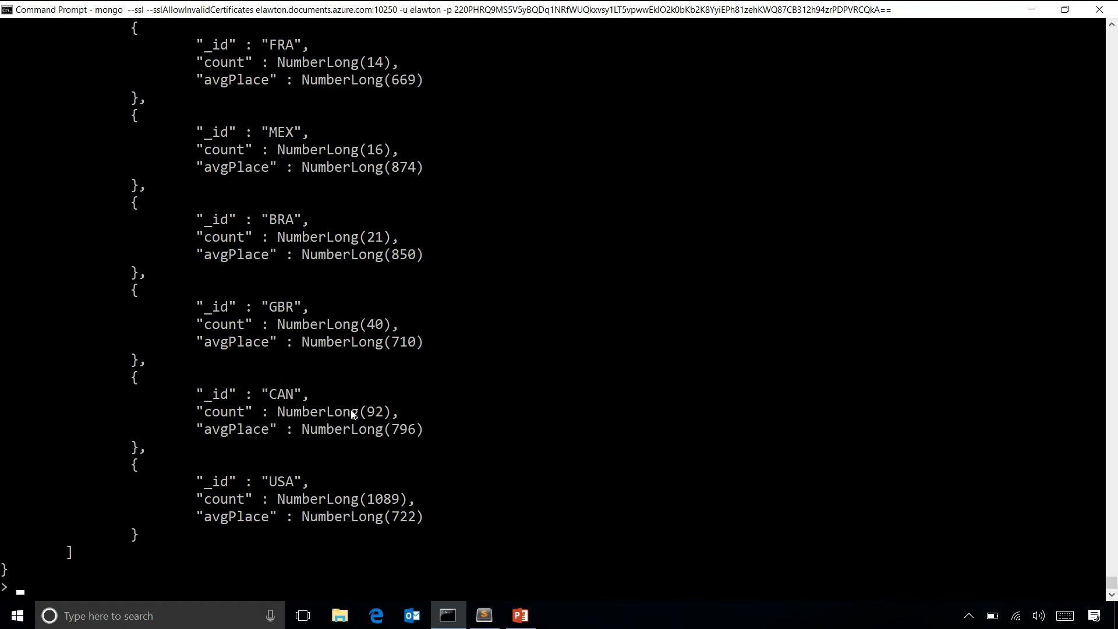
{"action": "mouse_move", "coordinate": [961, 113]}
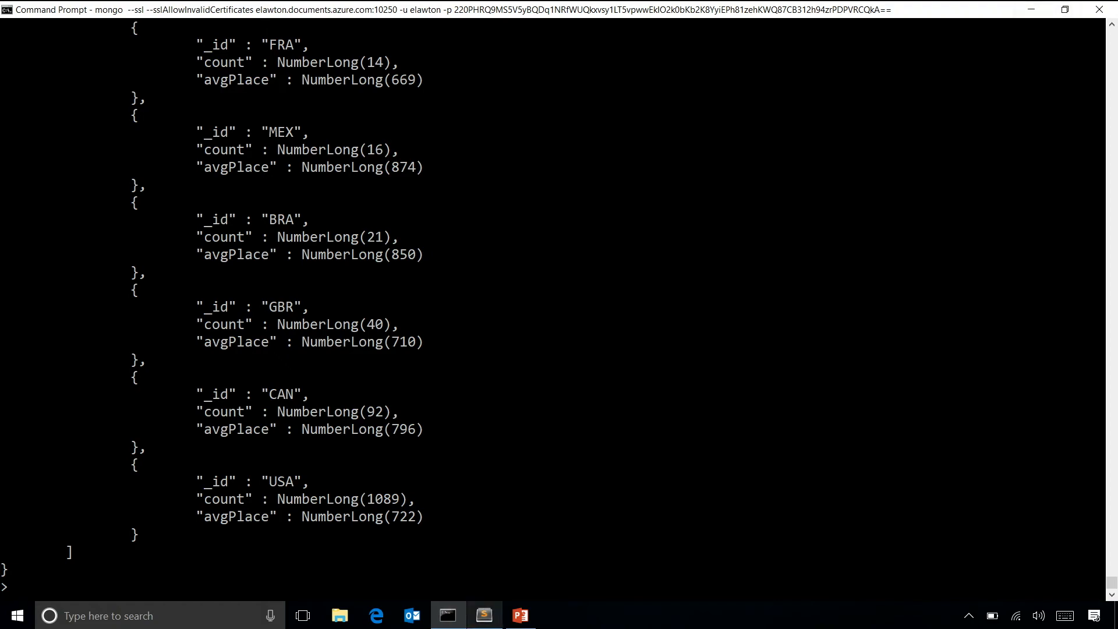
{"action": "mouse_move", "coordinate": [519, 614]}
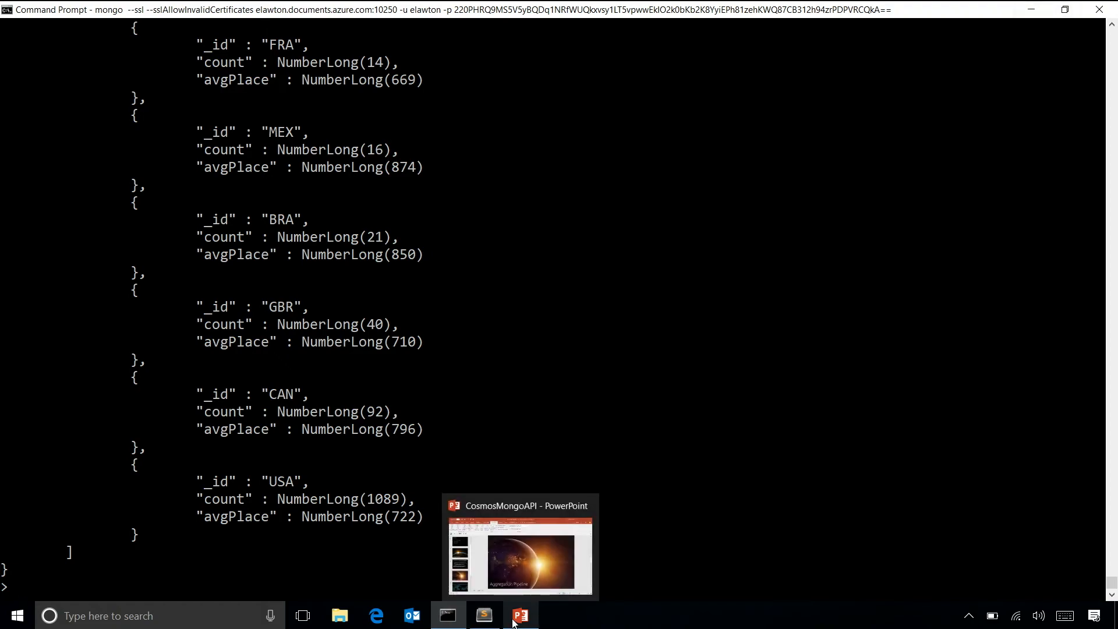
{"action": "left_click", "coordinate": [520, 615]}
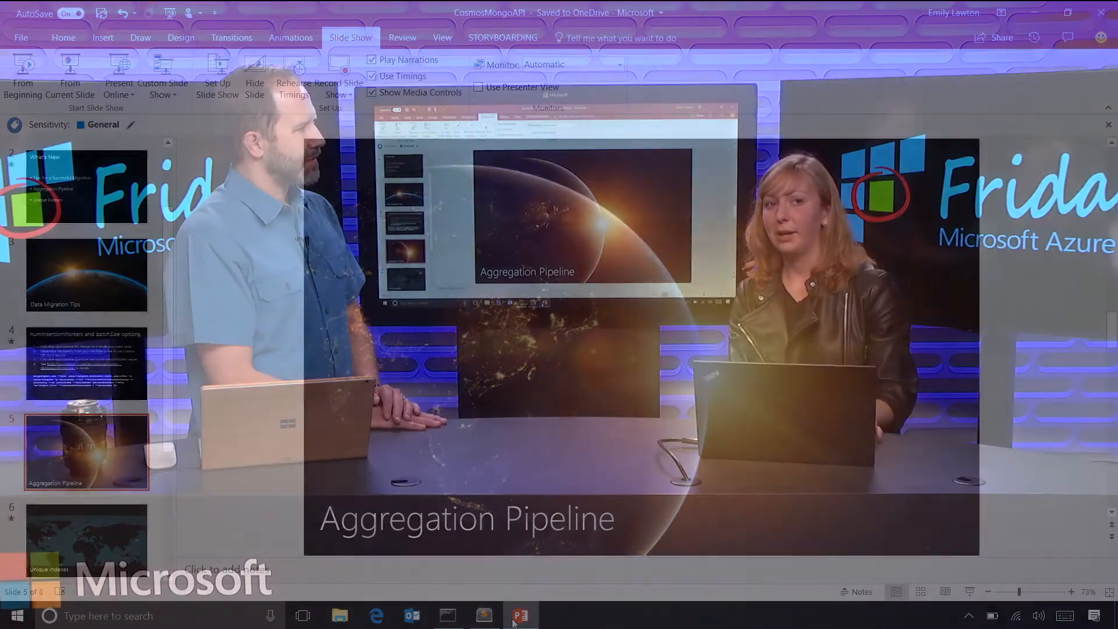